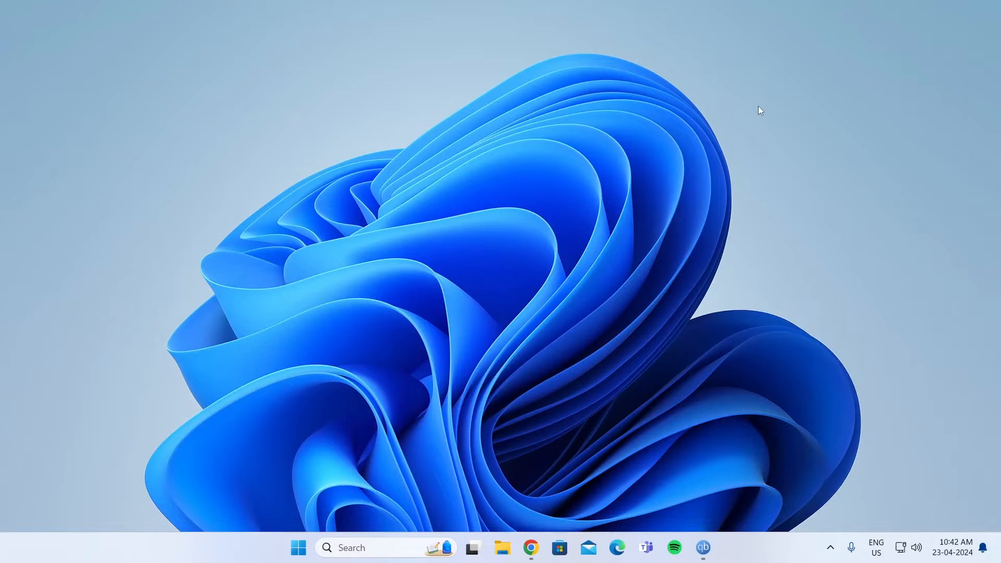
mouse_move(516, 490)
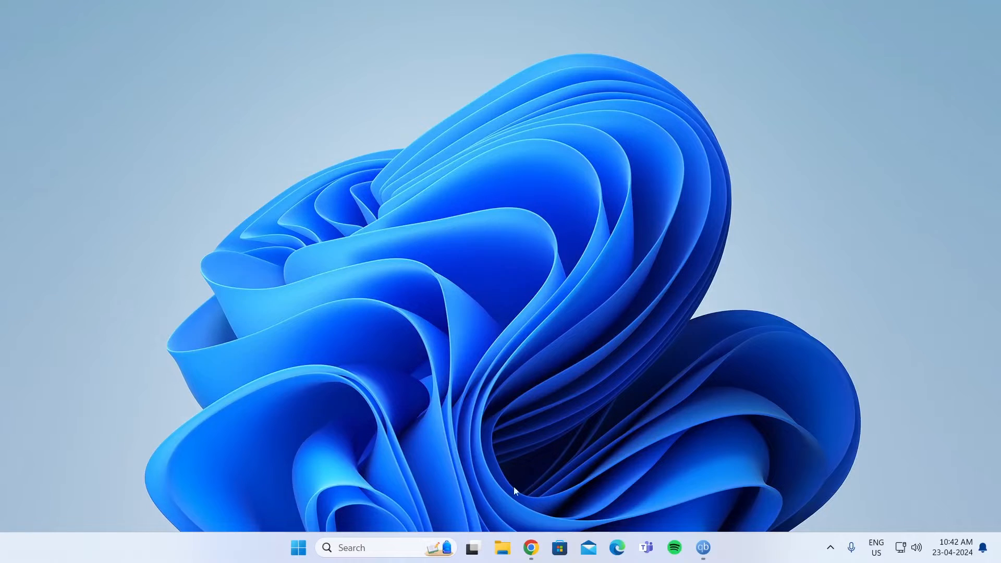
Search Google for 'slack member extractor' from the 'slack mem' suggestion
click(531, 548)
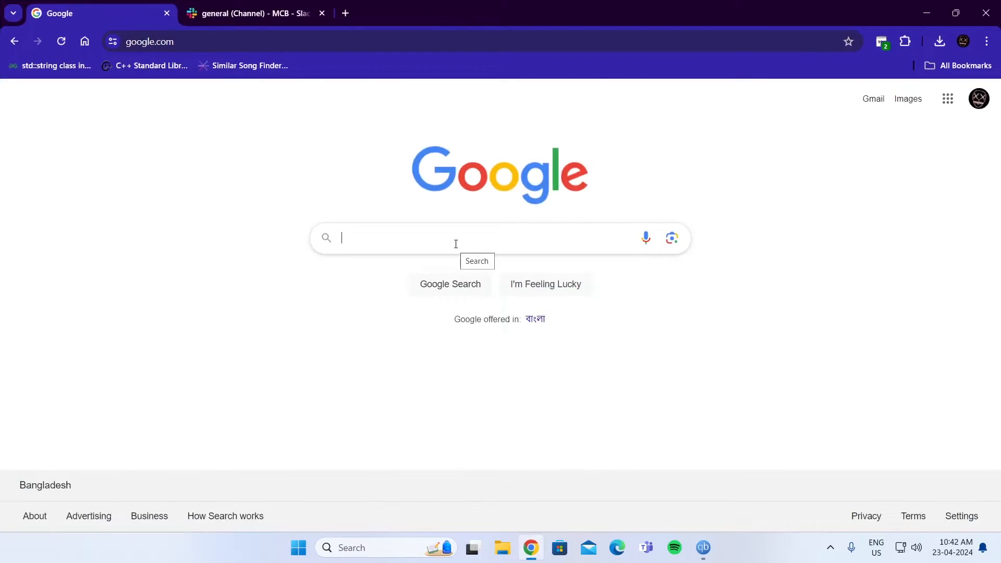
text(slack mem)
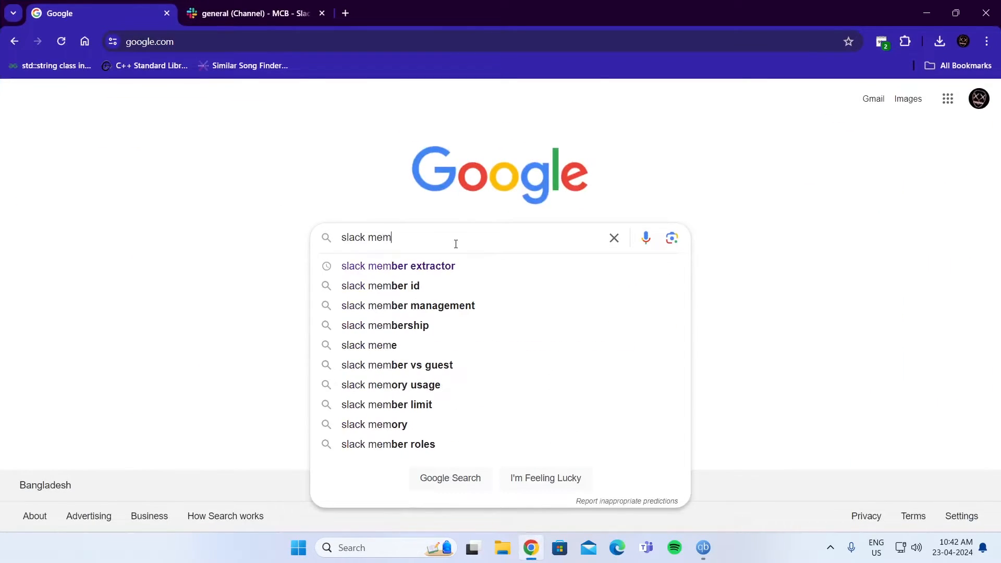
click(397, 266)
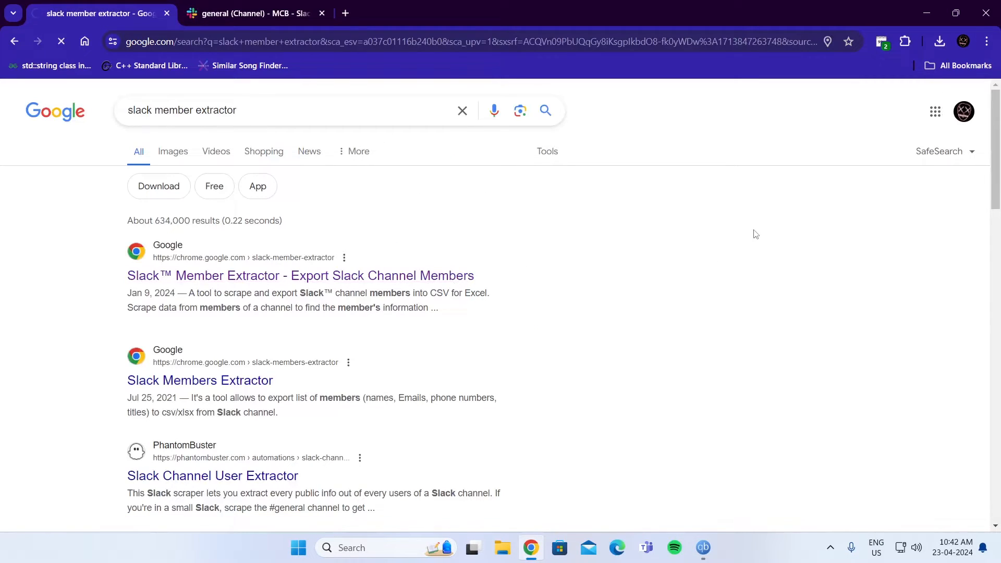
Add the Slack Member Extractor extension to Chrome from its Web Store listing
click(300, 276)
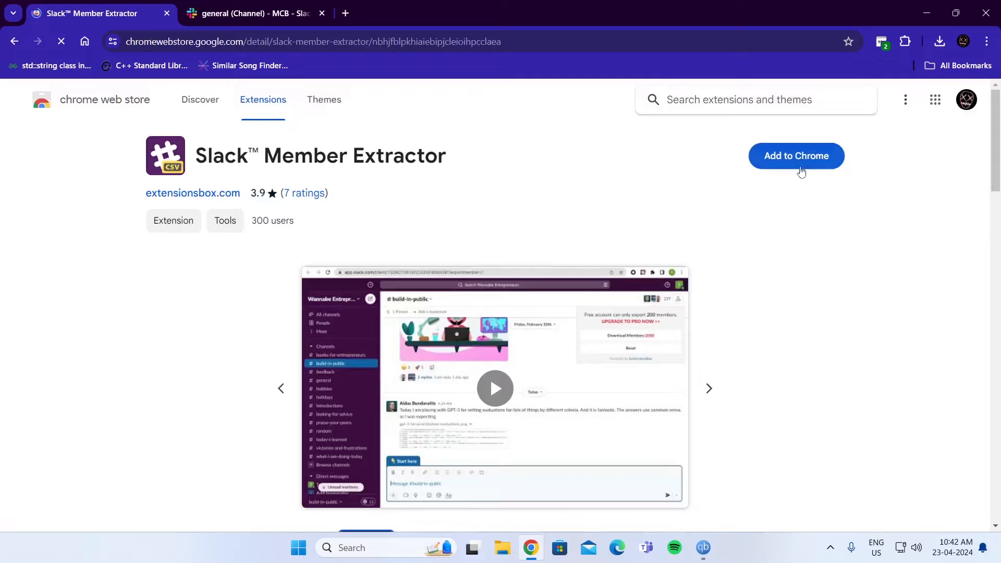
click(795, 155)
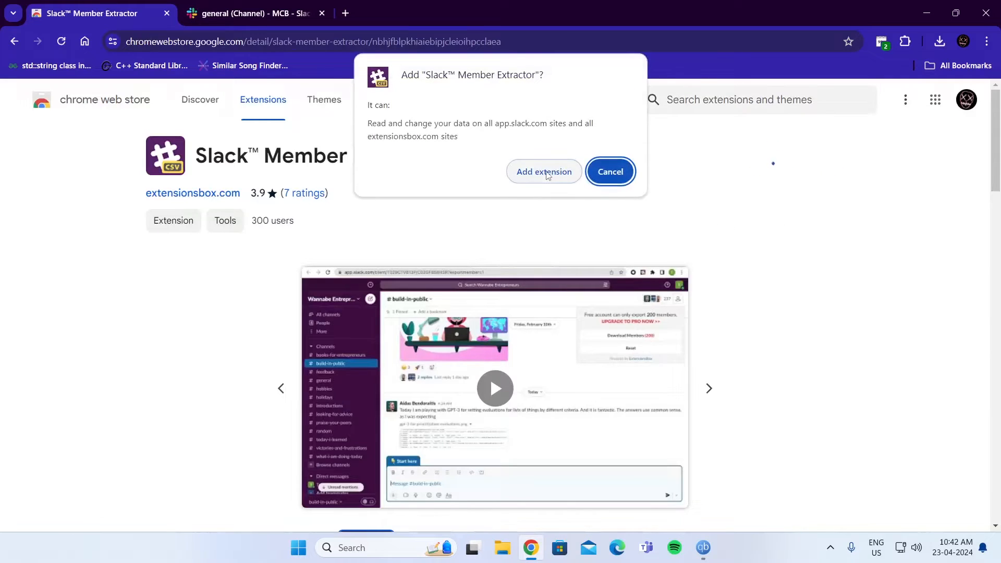
click(544, 171)
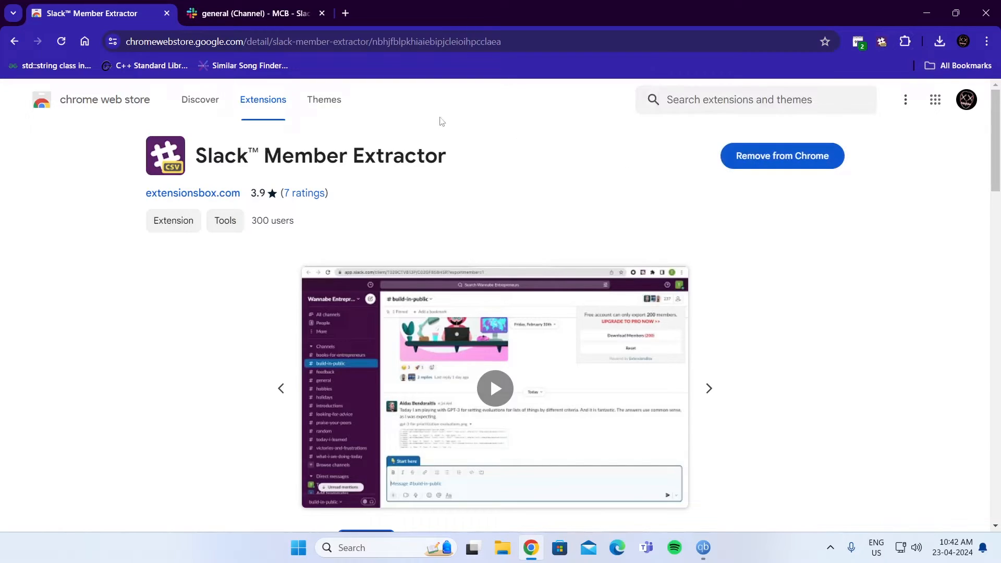
Sign in to Slack Member Extractor with Google from the Slack general channel tab
click(255, 12)
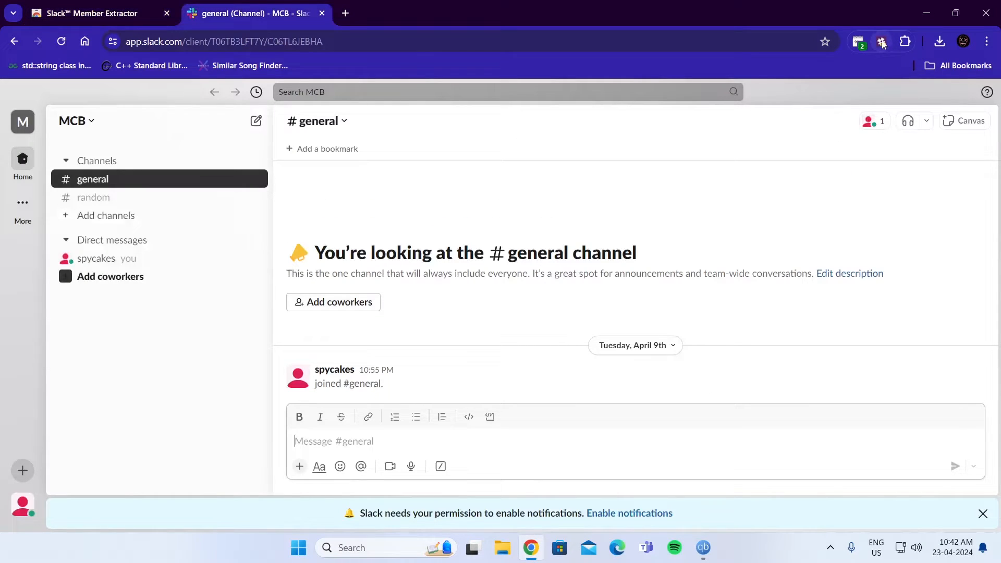
click(881, 42)
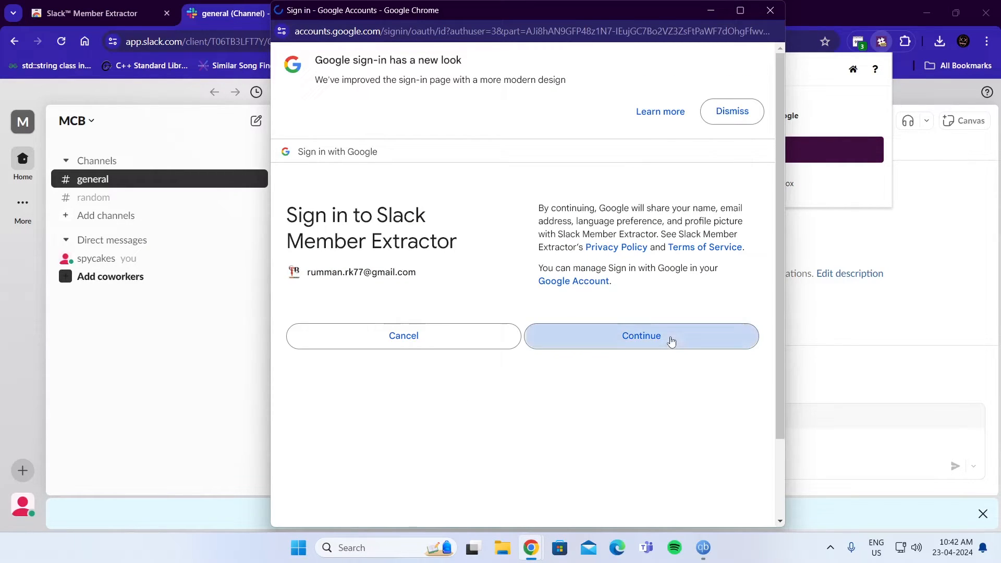
click(640, 336)
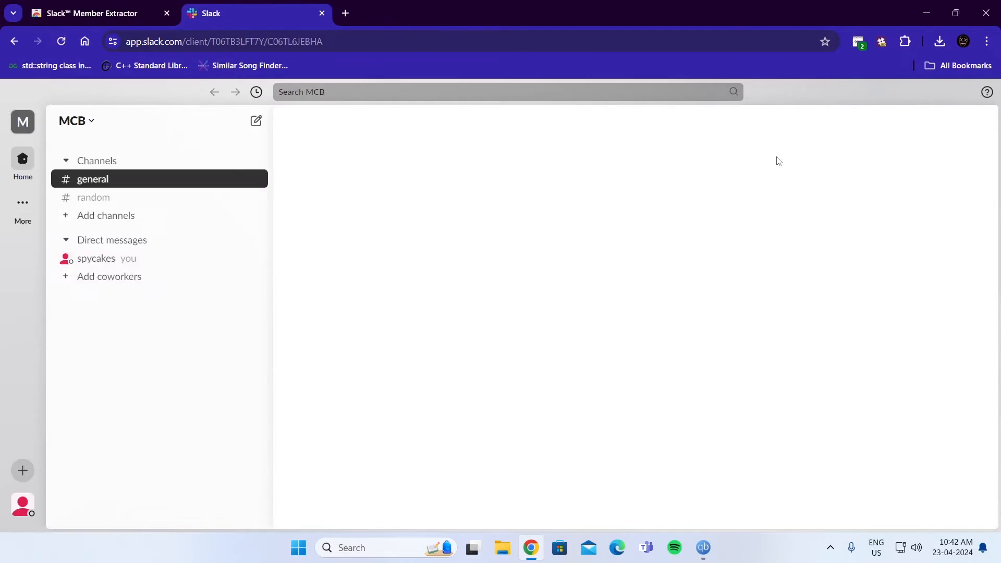
Export the general channel's members with Download Members (1)
click(92, 179)
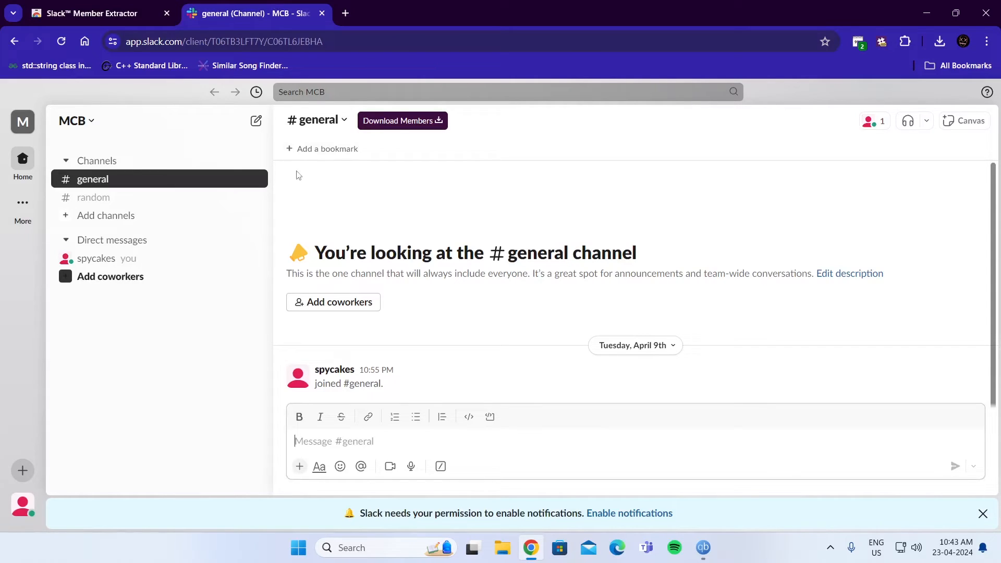
mouse_move(405, 166)
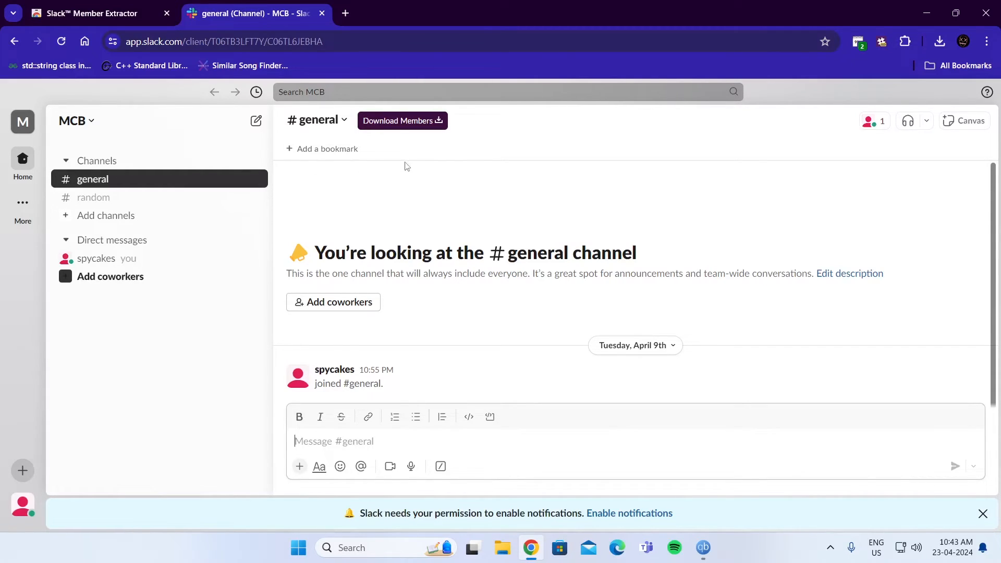
click(402, 120)
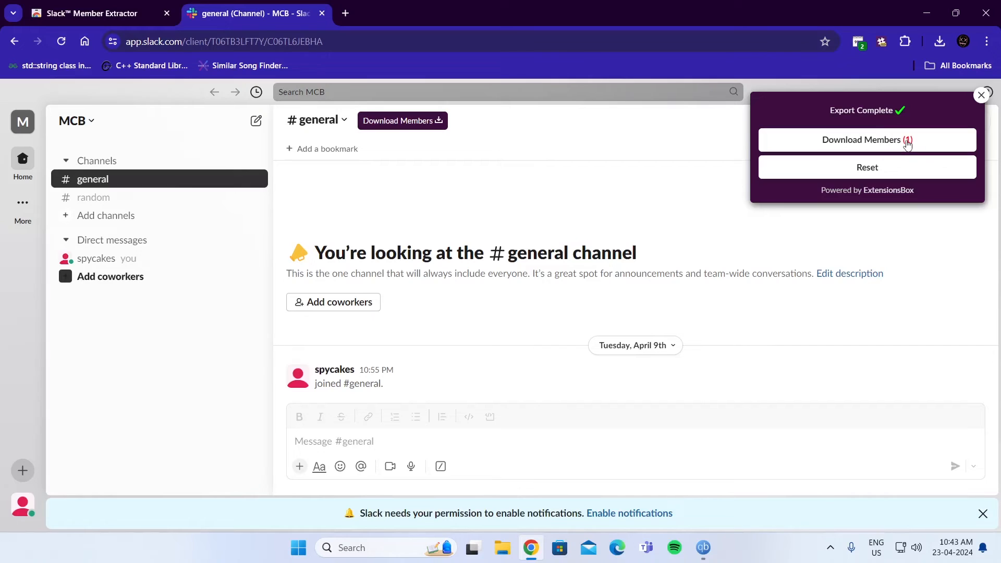
click(867, 140)
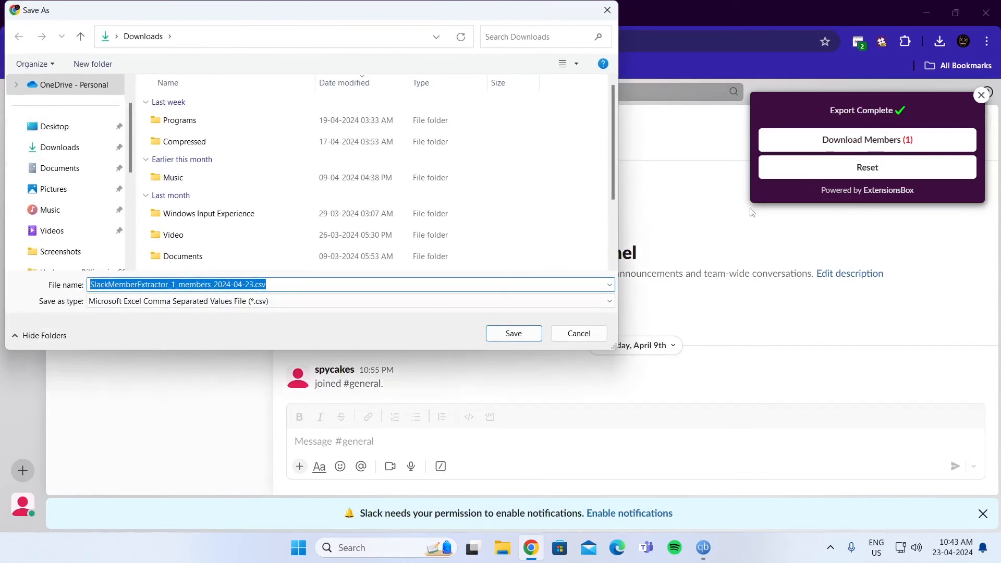
Save the members CSV to Downloads and open the downloaded file
click(513, 333)
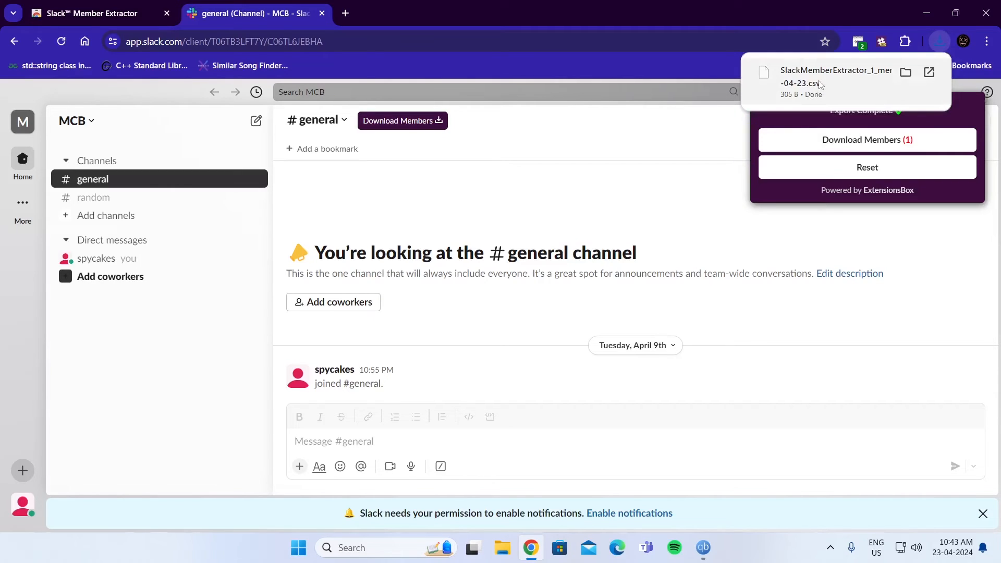
click(834, 77)
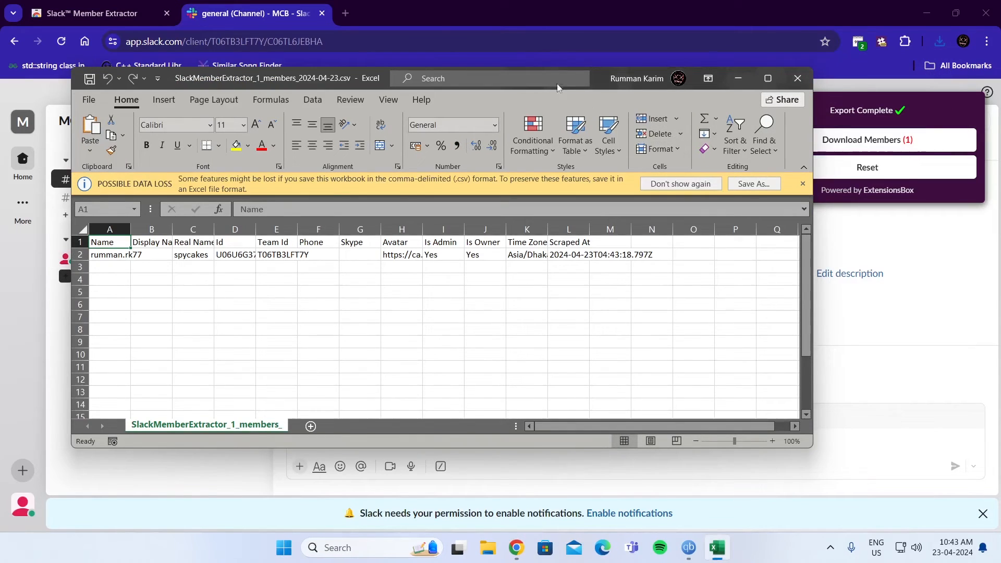
Maximize Excel to review the one member's name, IDs, admin/owner status and time zone
click(767, 78)
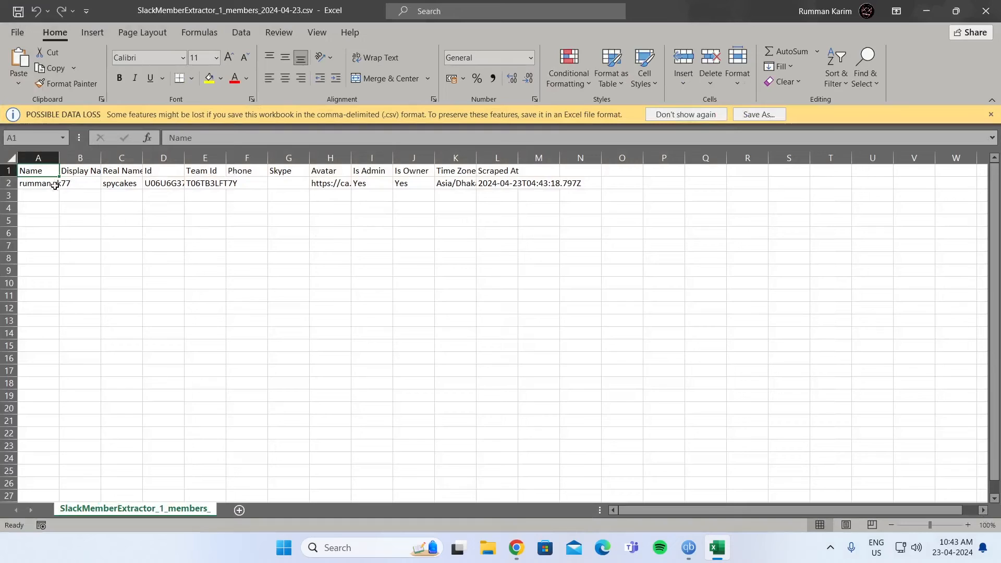
click(538, 233)
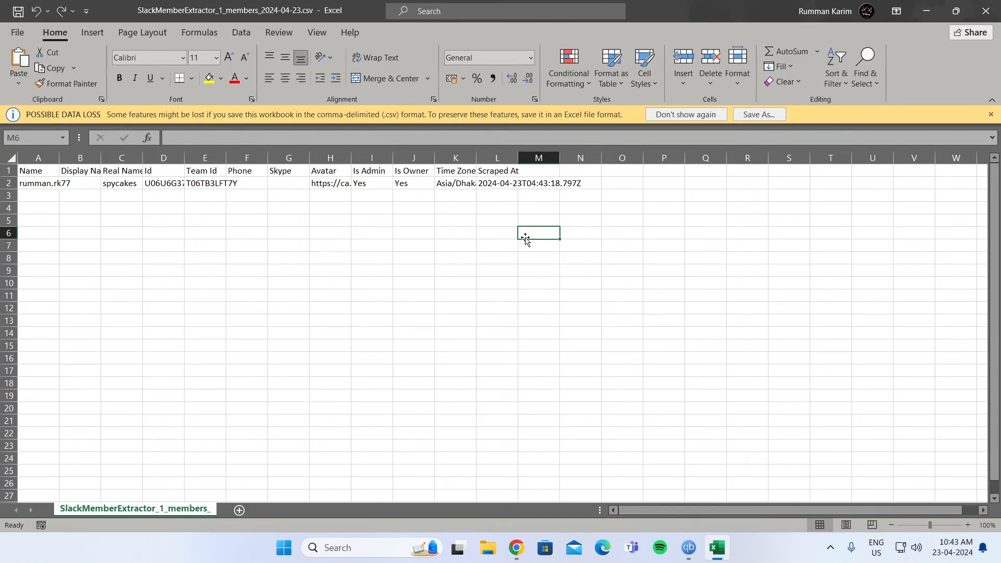